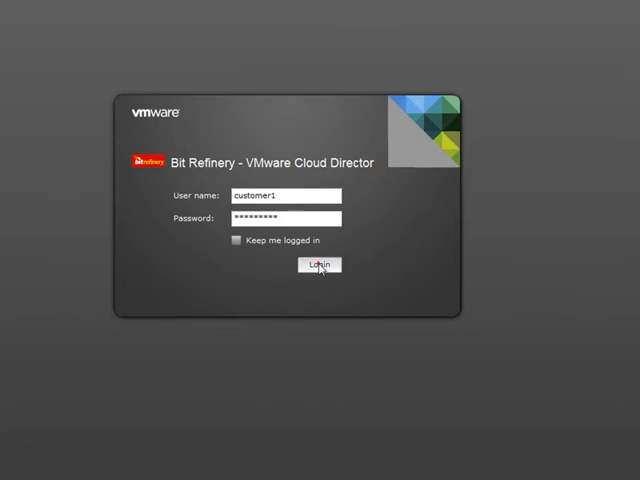
- Sign in to the Customer One organization
left_click(318, 264)
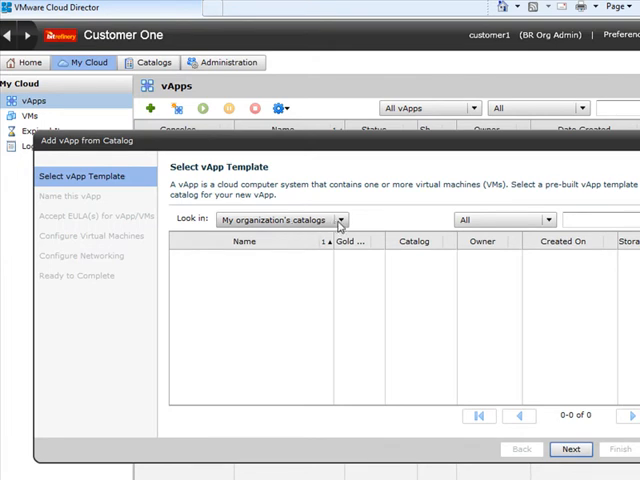
- Pick the CentOS-5.5-64Bit template from Public catalogs and continue
left_click(344, 220)
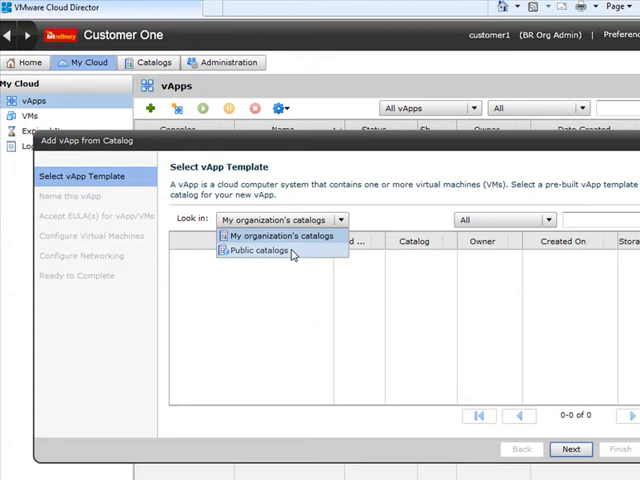
left_click(256, 252)
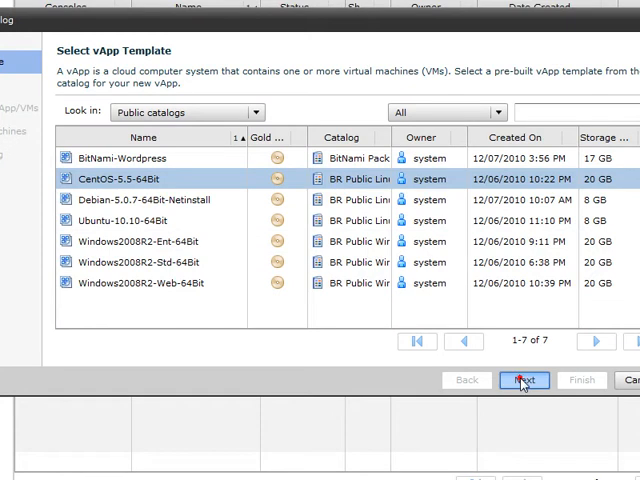
left_click(520, 380)
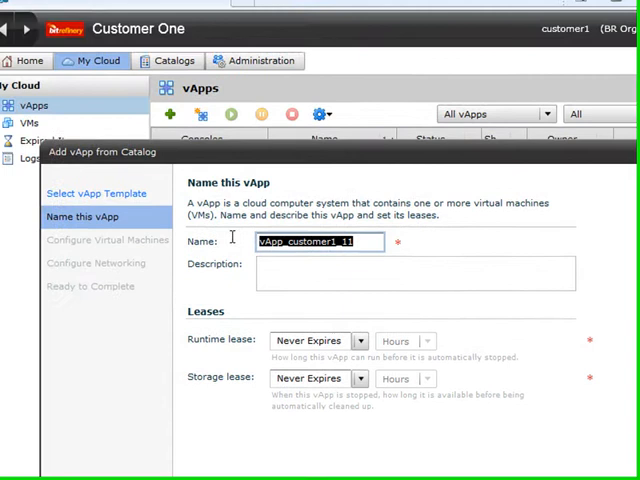
- Name the vApp vAPP_CentOS and keep the runtime lease at Never Expires
type("vAPP")
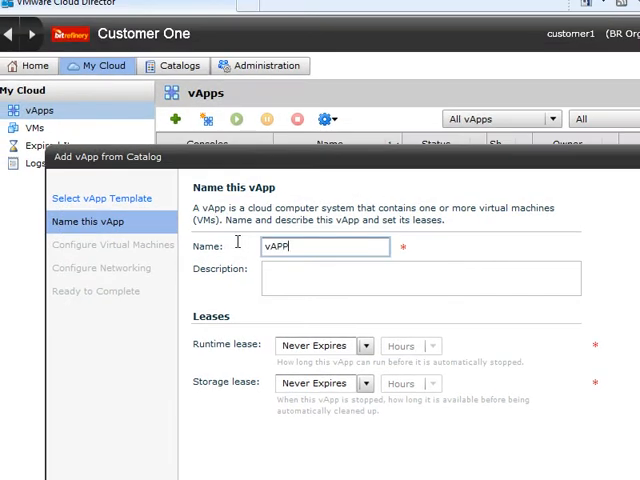
type("_CentOS")
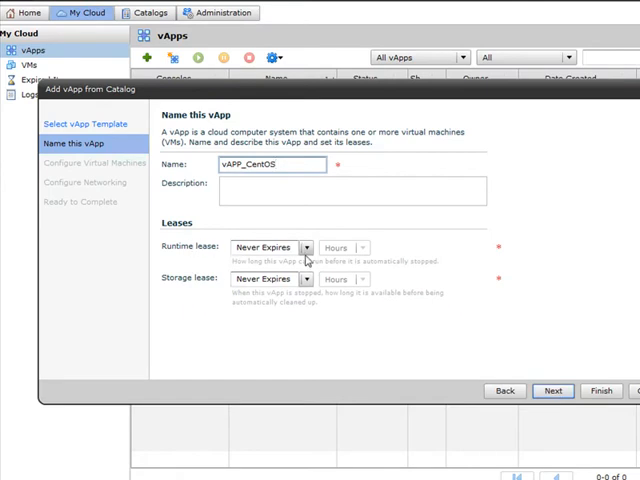
left_click(304, 246)
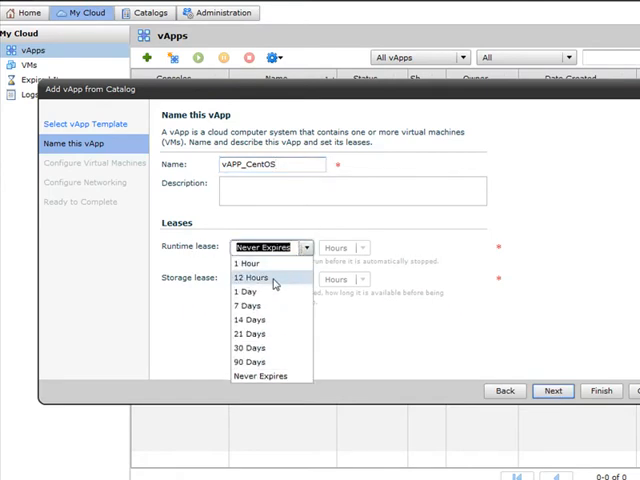
mouse_move(258, 264)
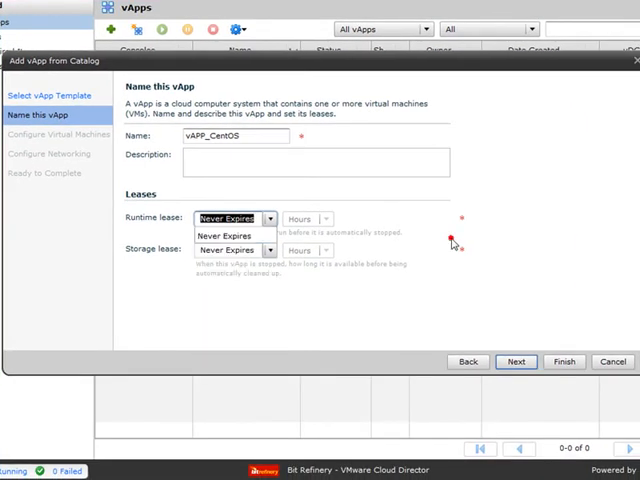
left_click(228, 234)
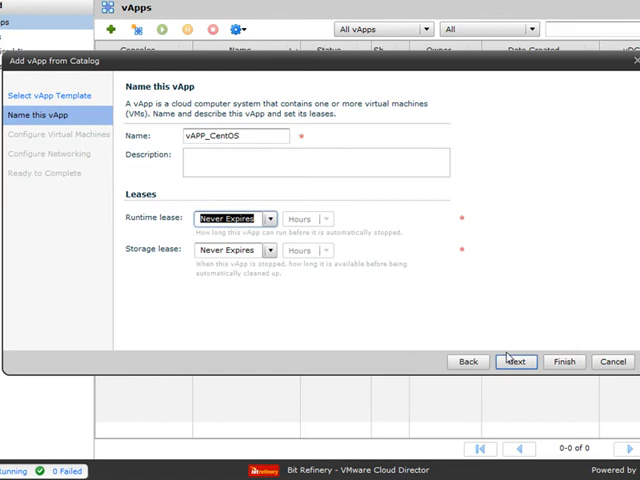
- Attach the VM to Customer1_Network with a Static - Manual IP ending 15.255.42
left_click(516, 360)
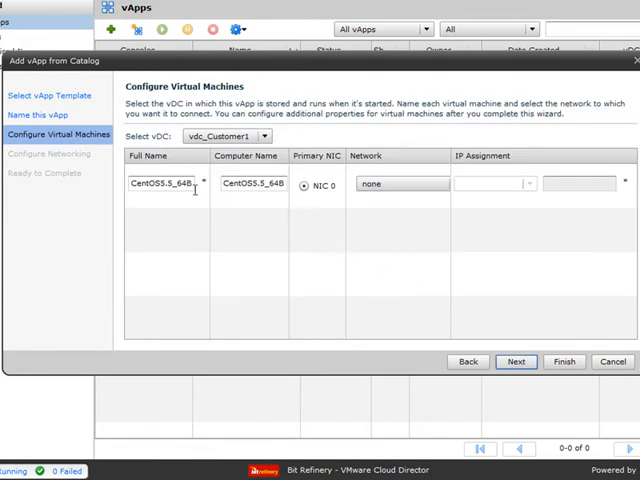
mouse_move(160, 184)
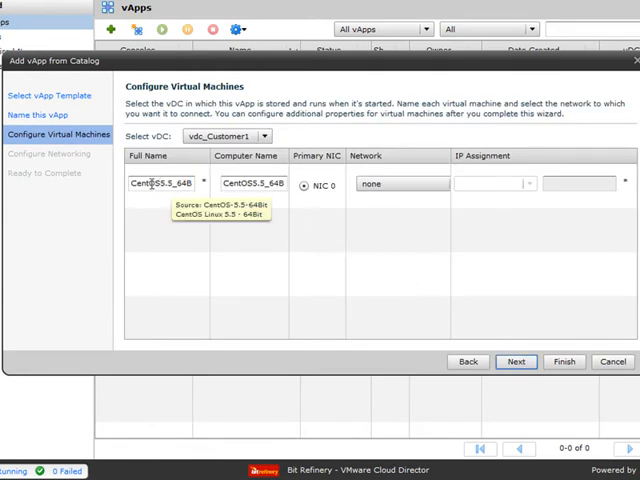
mouse_move(332, 192)
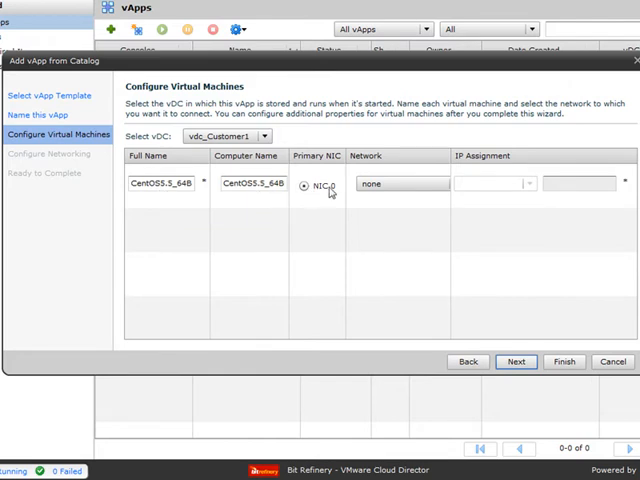
left_click(400, 184)
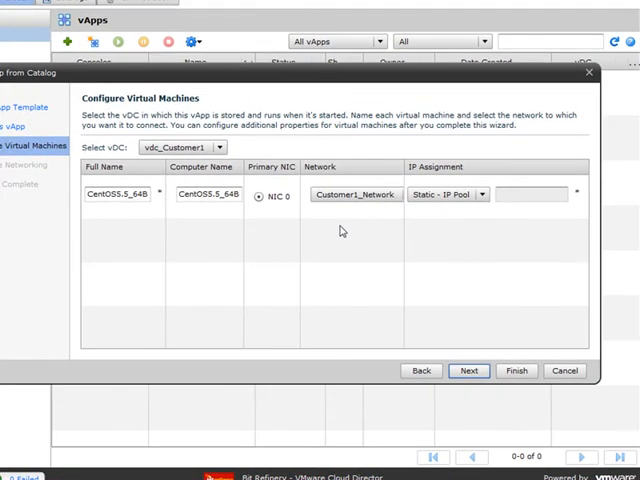
mouse_move(468, 216)
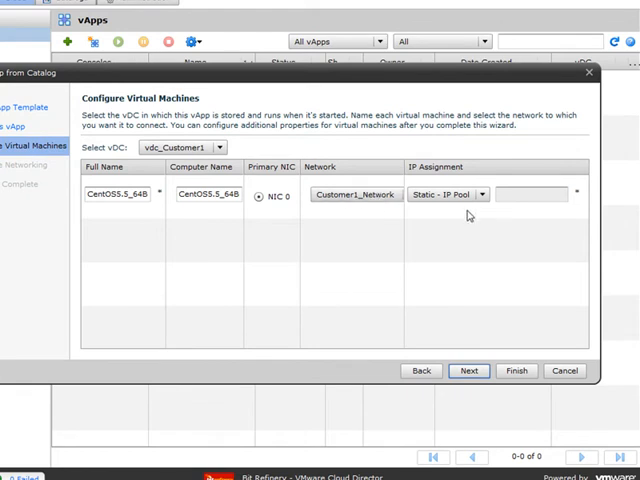
left_click(436, 194)
type("74.")
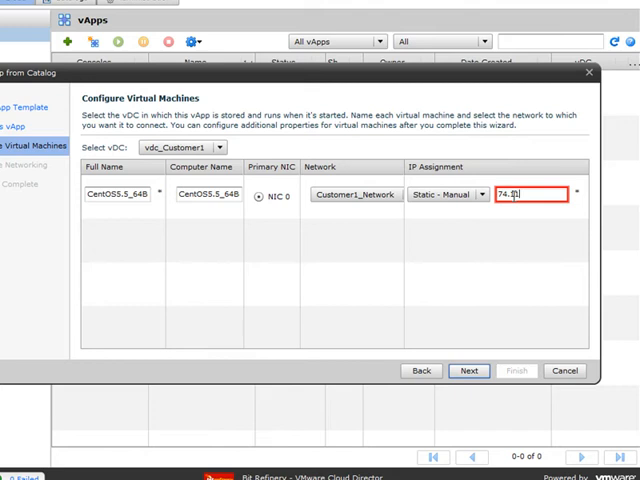
type("15.255.")
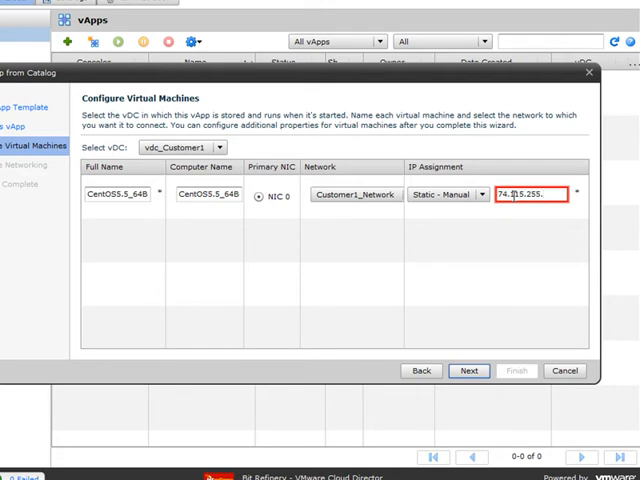
type("42")
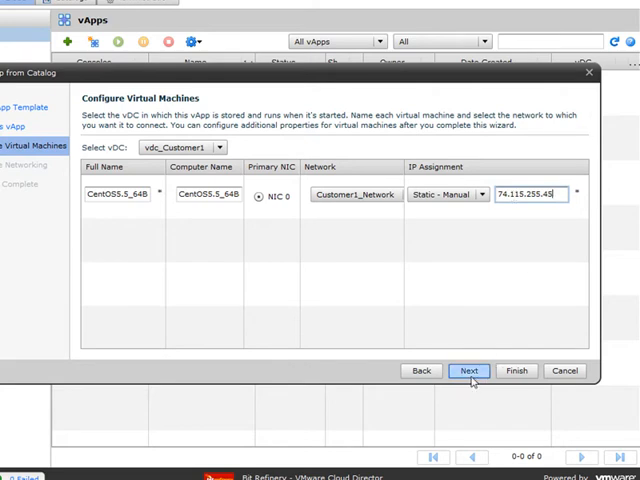
- Accept the networking settings and finish creating vAPP_CentOS
left_click(468, 370)
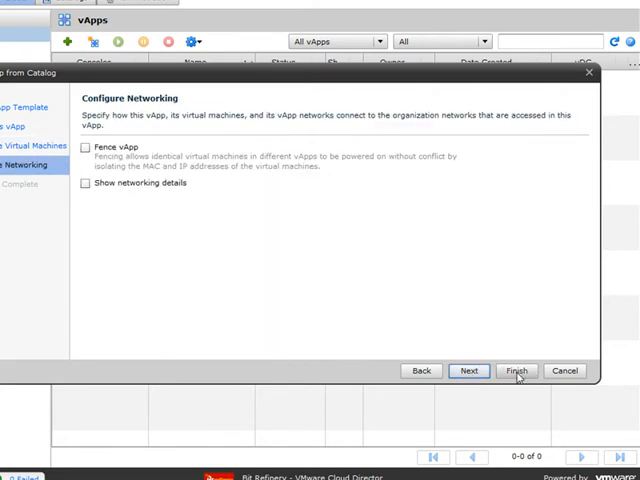
left_click(516, 370)
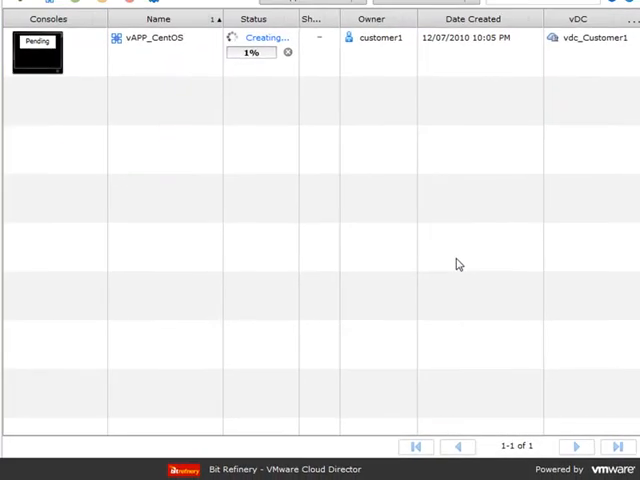
mouse_move(270, 232)
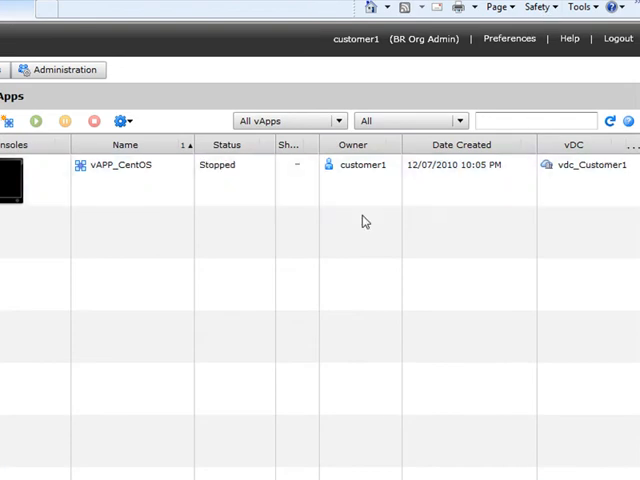
mouse_move(236, 228)
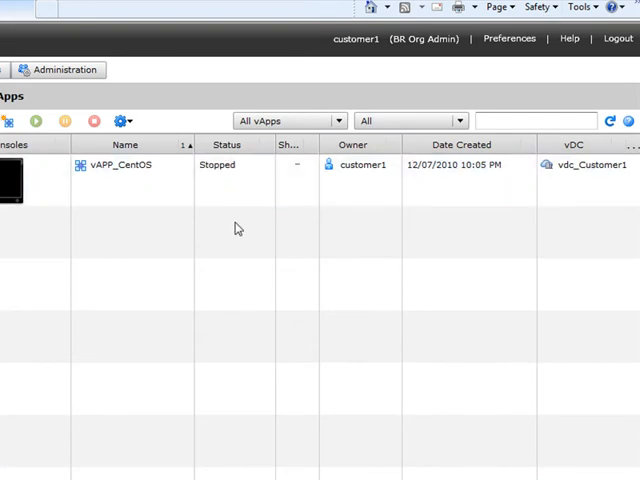
mouse_move(184, 224)
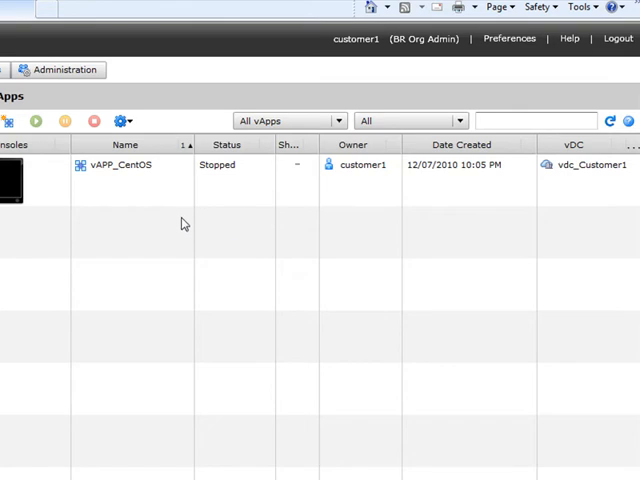
- Start vAPP_CentOS from its context menu
right_click(120, 164)
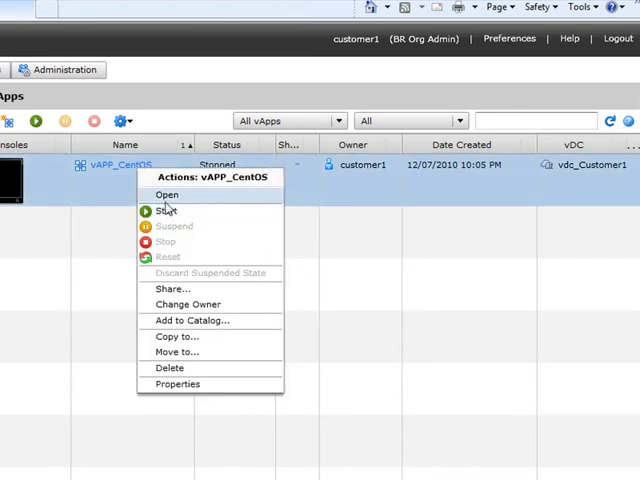
left_click(168, 210)
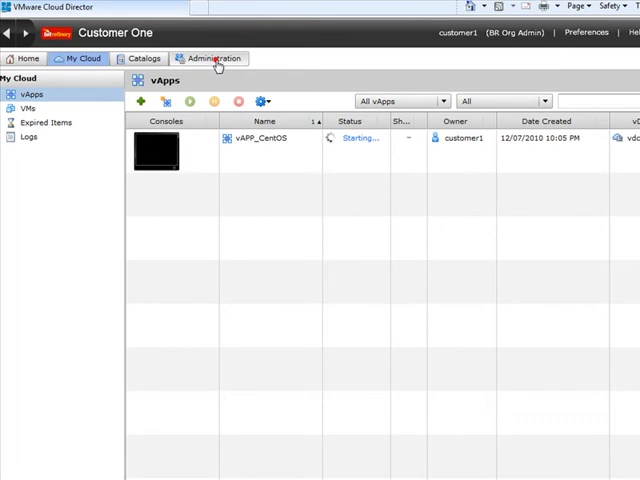
left_click(212, 58)
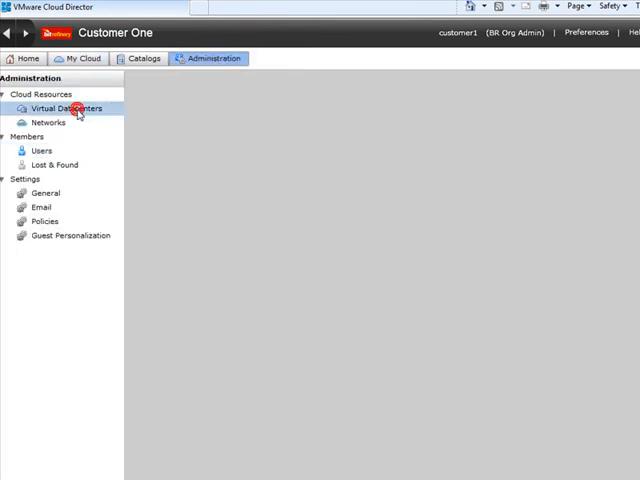
left_click(66, 108)
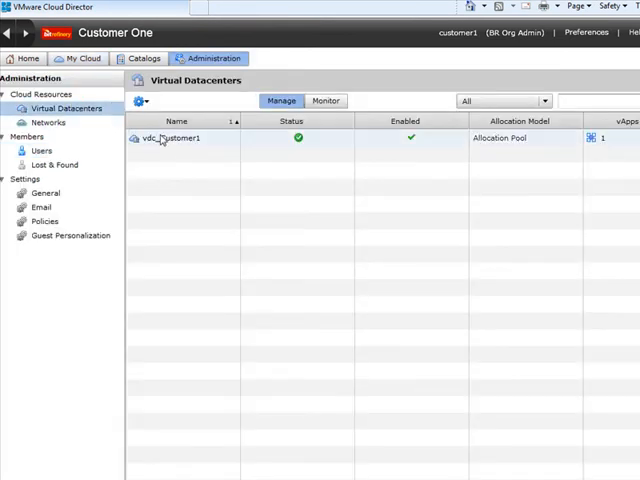
right_click(170, 138)
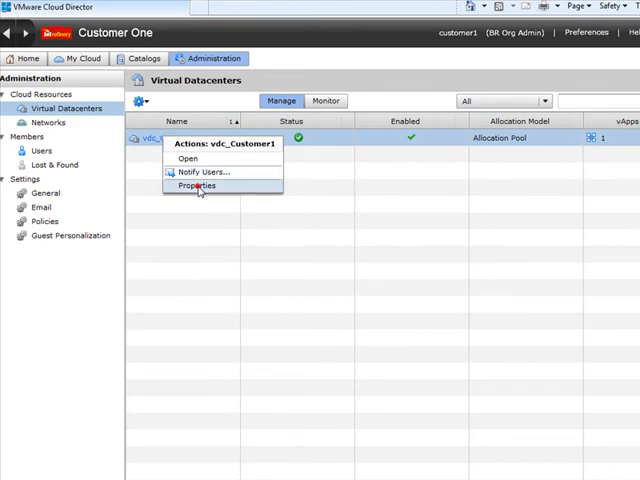
left_click(196, 186)
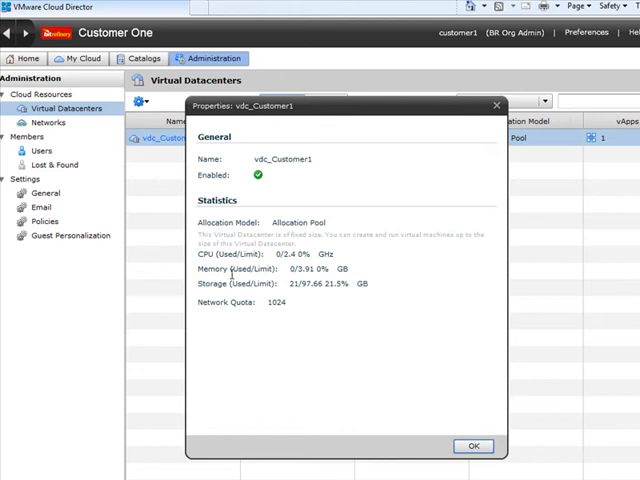
mouse_move(476, 464)
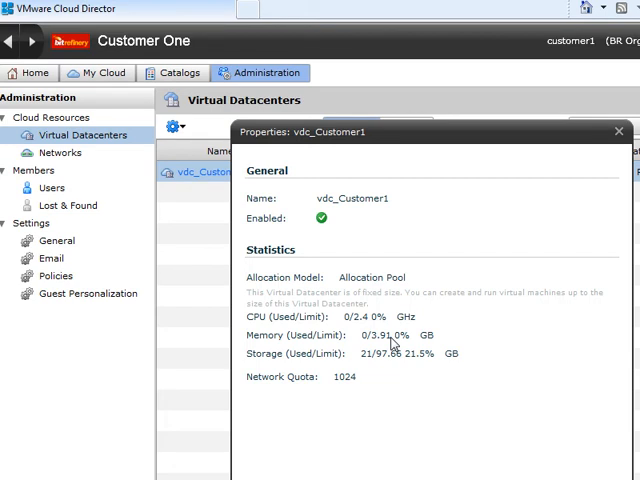
mouse_move(378, 324)
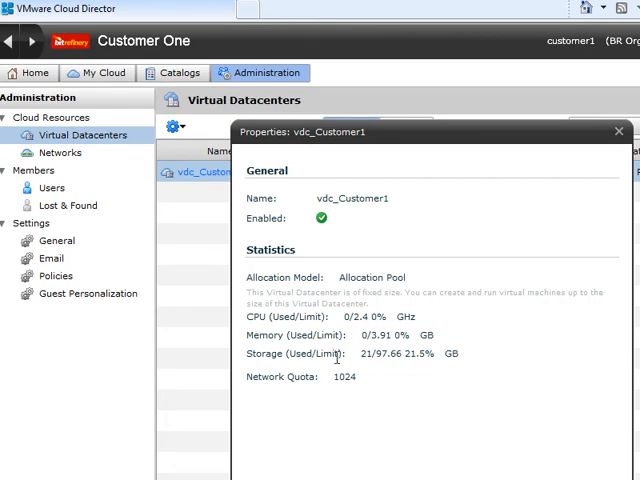
mouse_move(388, 364)
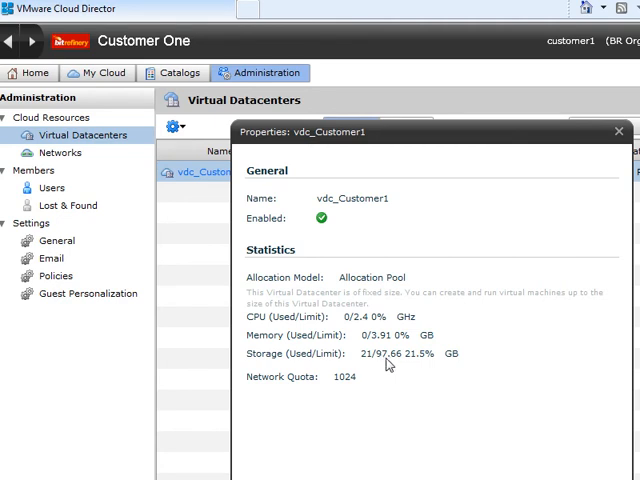
left_click(620, 132)
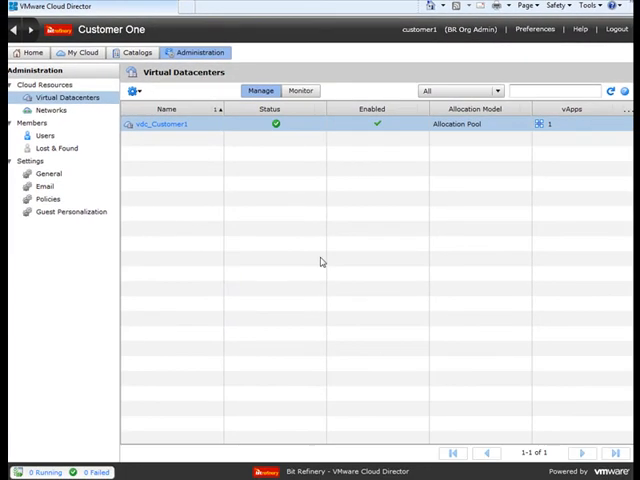
- Show the My Cloud vApps list with vAPP_CentOS running
left_click(80, 52)
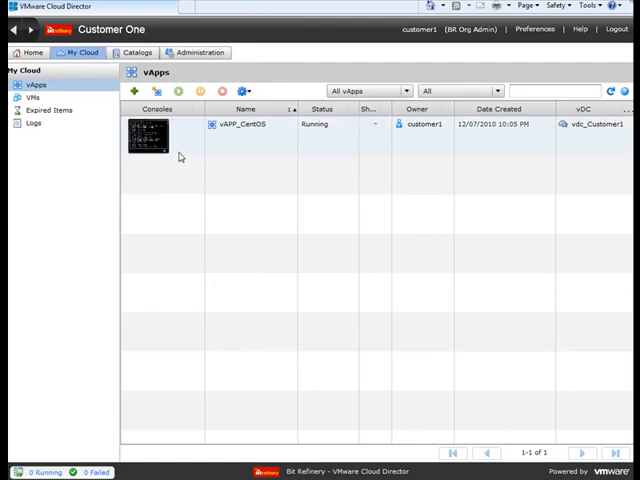
left_click(244, 124)
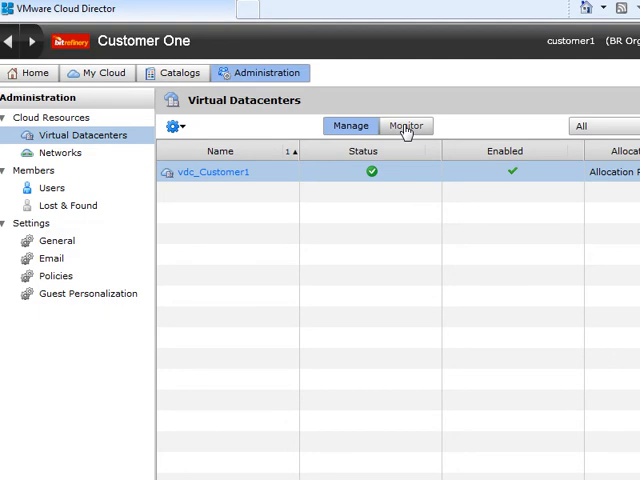
- Show vdc_Customer1's monitoring figures: 2.4 GHz processor, 3.91 GB memory, 97.66 GB storage
left_click(404, 126)
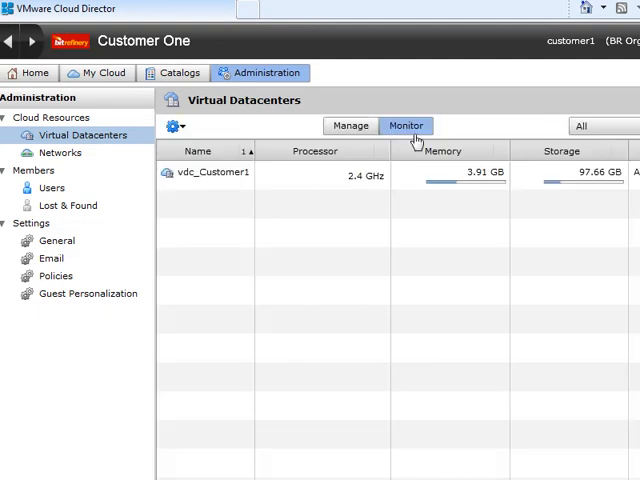
mouse_move(196, 172)
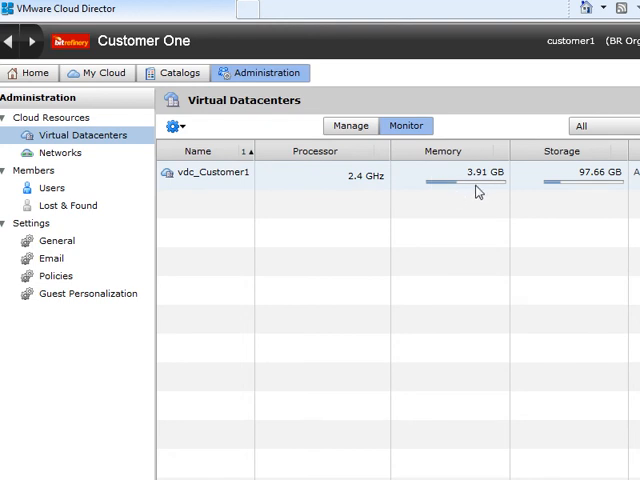
mouse_move(560, 194)
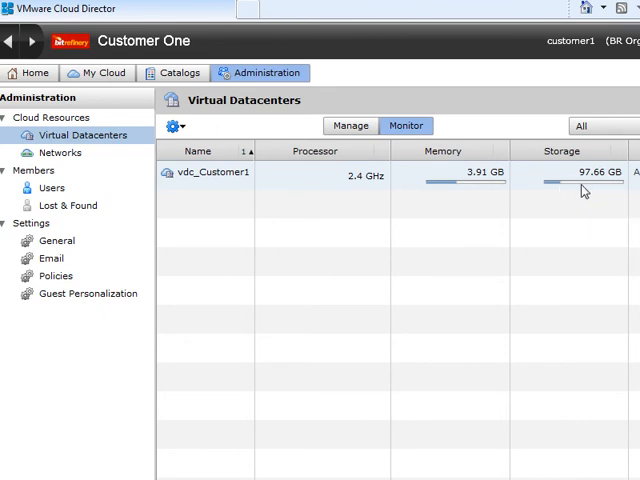
mouse_move(580, 186)
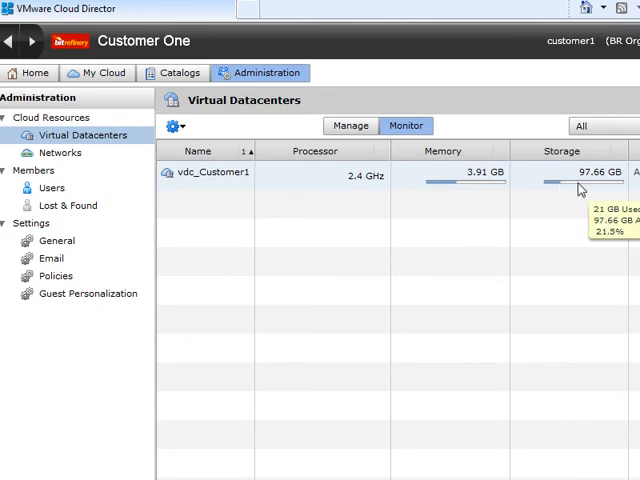
mouse_move(484, 188)
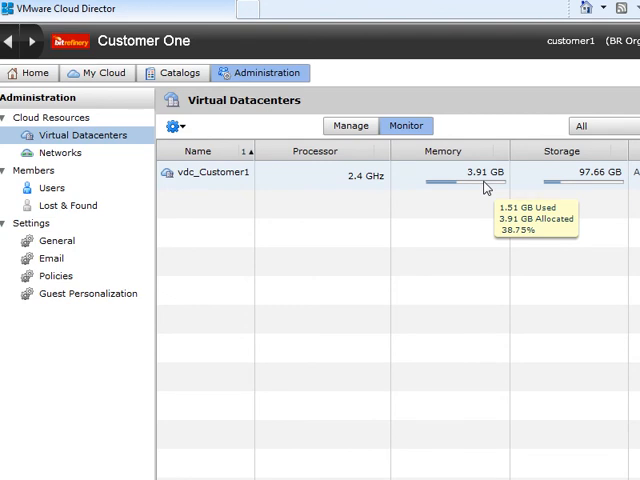
mouse_move(470, 188)
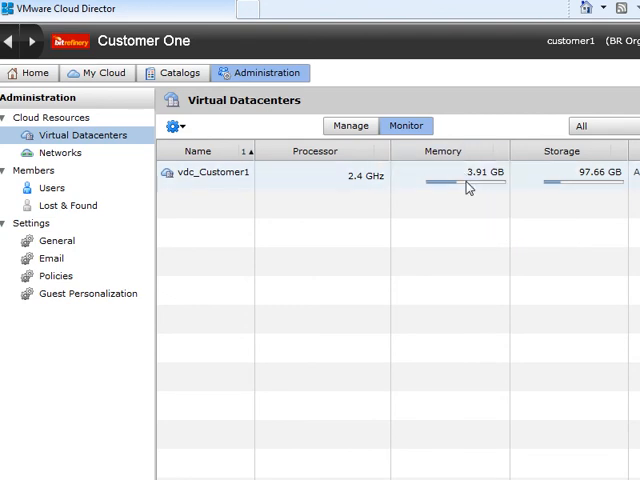
mouse_move(572, 186)
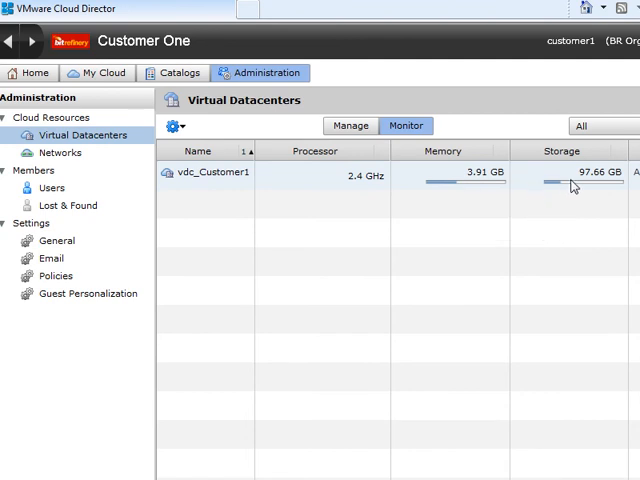
mouse_move(464, 188)
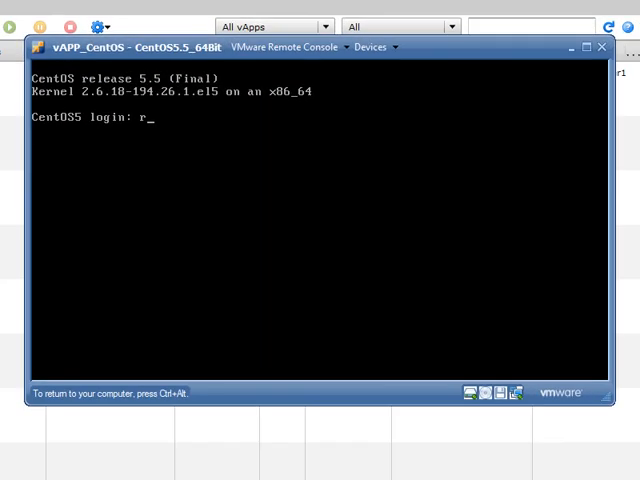
- Enter root at the console login prompt, then go to the VMs list
type("oot")
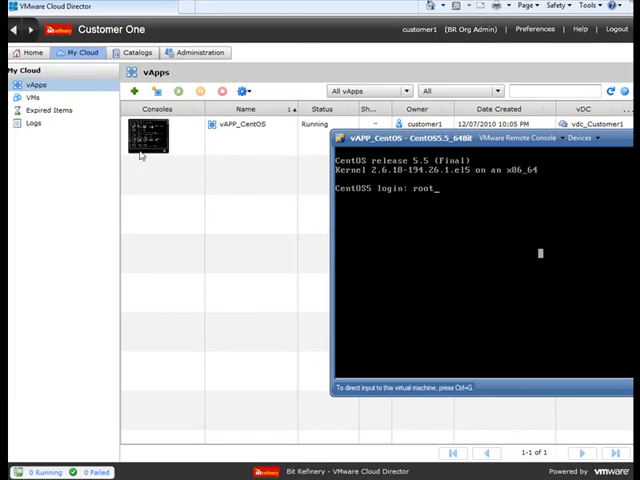
left_click(36, 96)
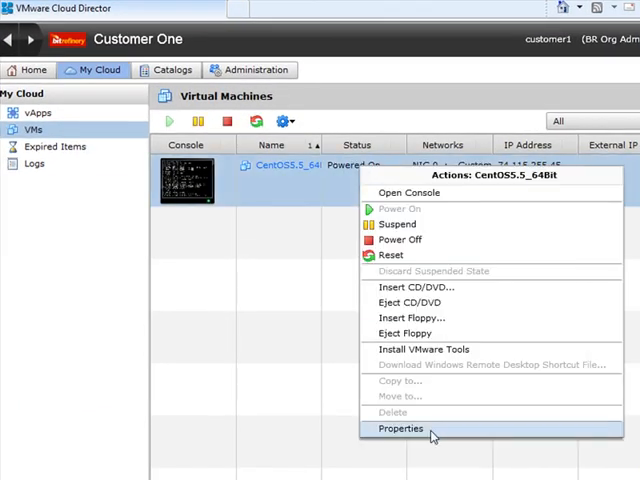
- View the CentOS5.5_64Bit VM's Guest OS Customization properties for its password
left_click(400, 428)
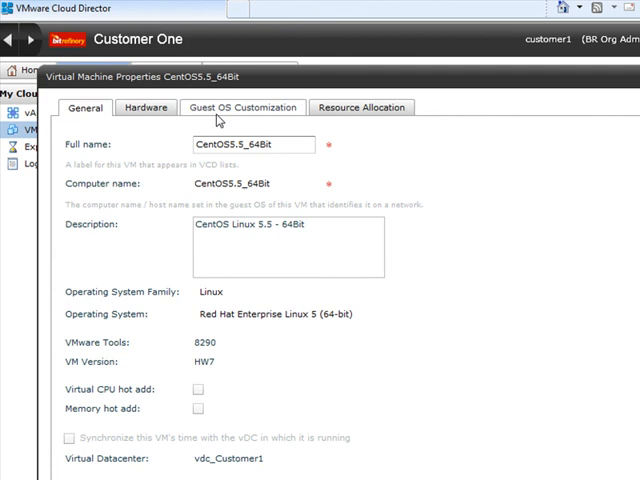
left_click(242, 108)
type("root")
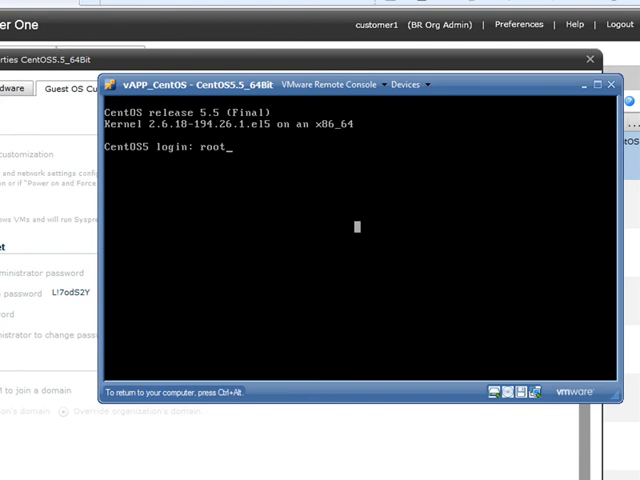
- Log in as root on the CentOS console, retrying after the failure, and enter 'ping qwest.com'
key("Return")
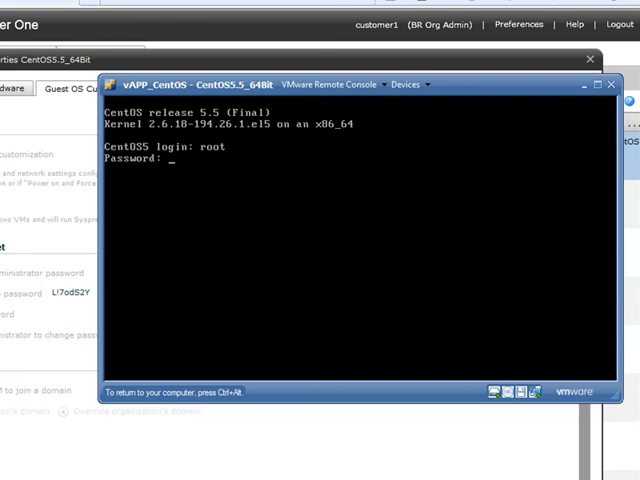
key("Return")
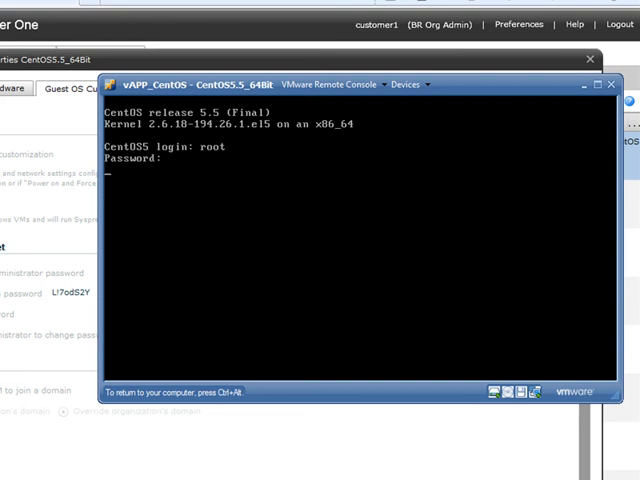
key("Return")
type("root")
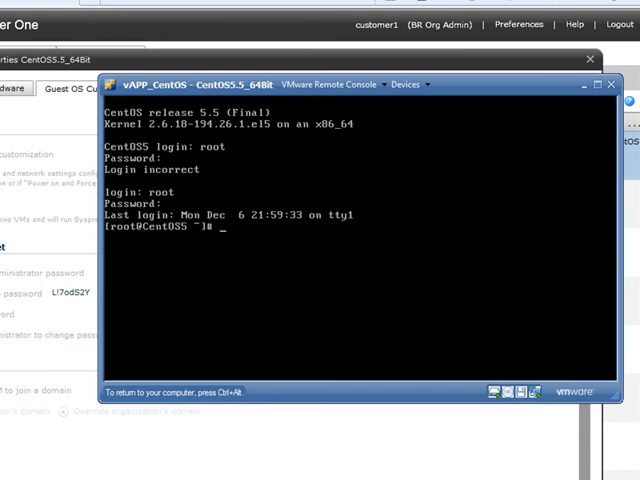
type("ping qwest.com")
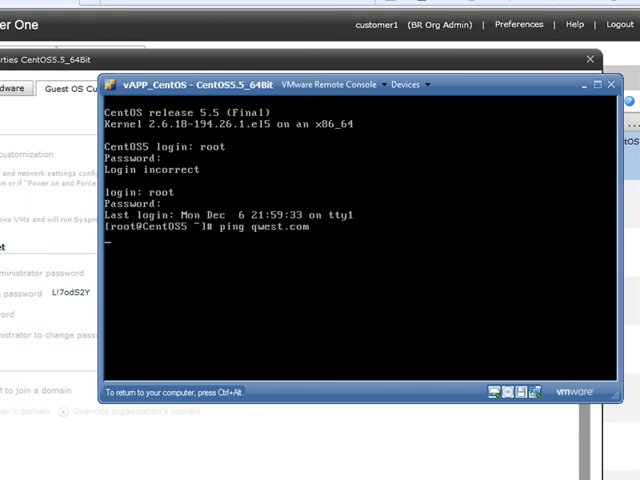